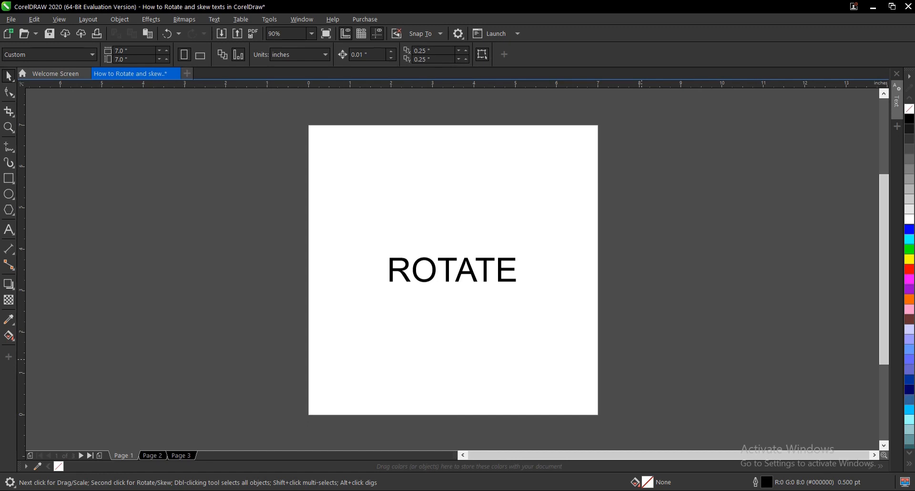
mouse_move(558, 231)
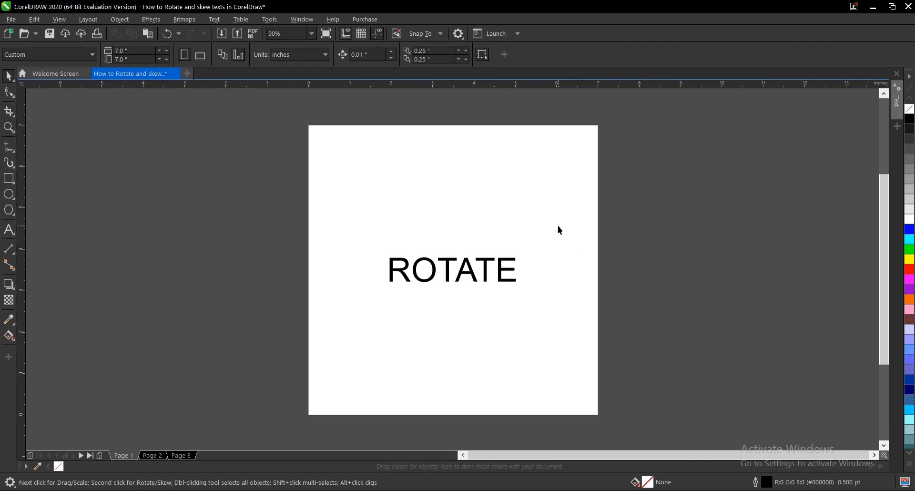
Step: Select the ROTATE text with the Pick tool and zoom in to 200%
click(451, 271)
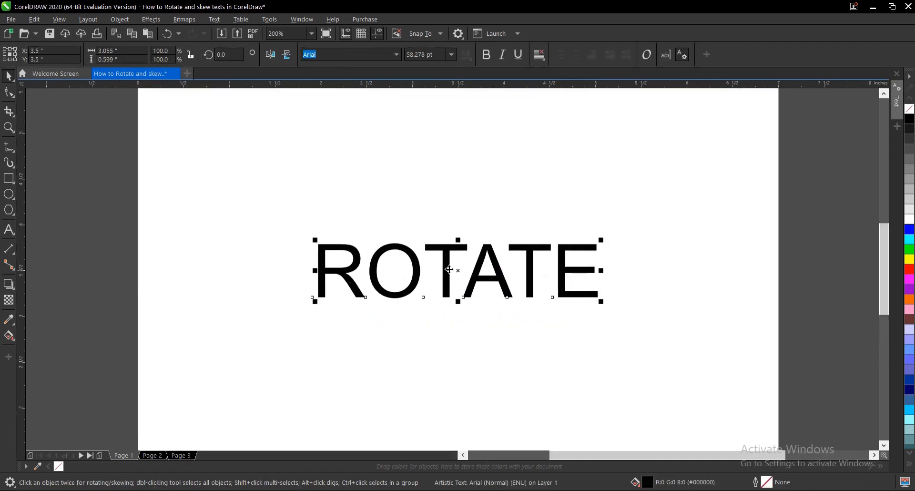
click(426, 54)
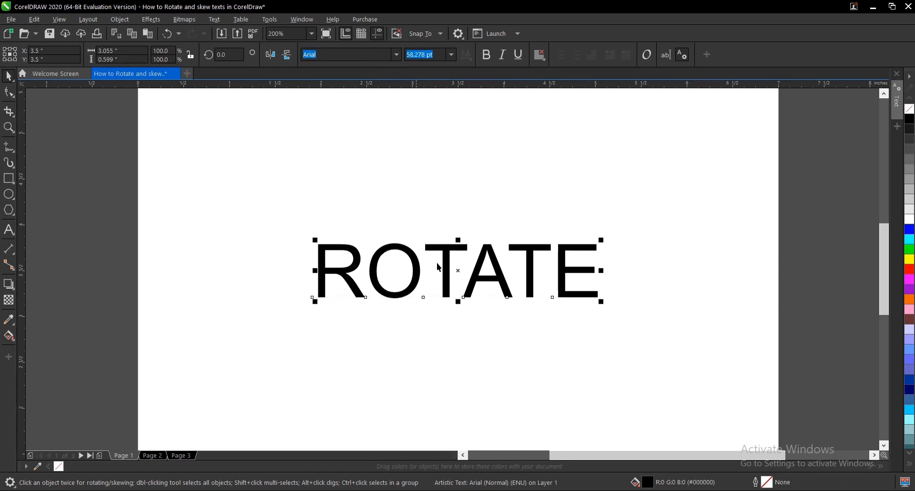
mouse_move(377, 258)
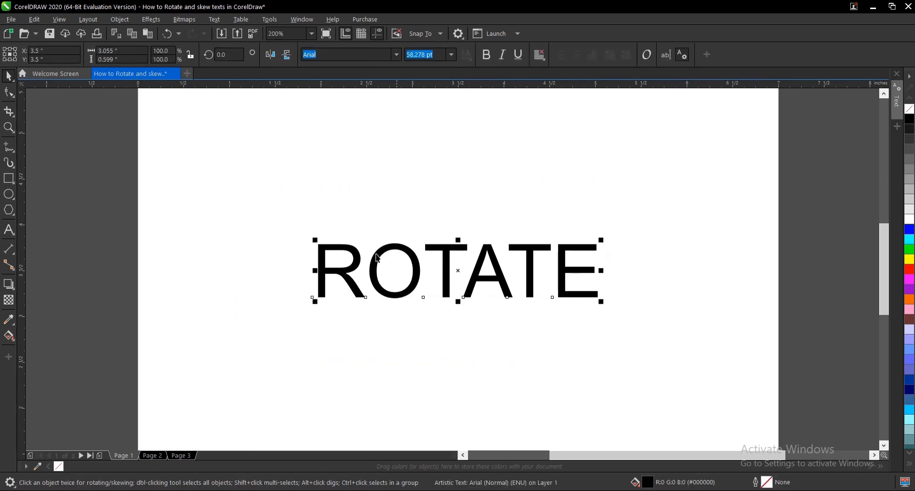
mouse_move(616, 247)
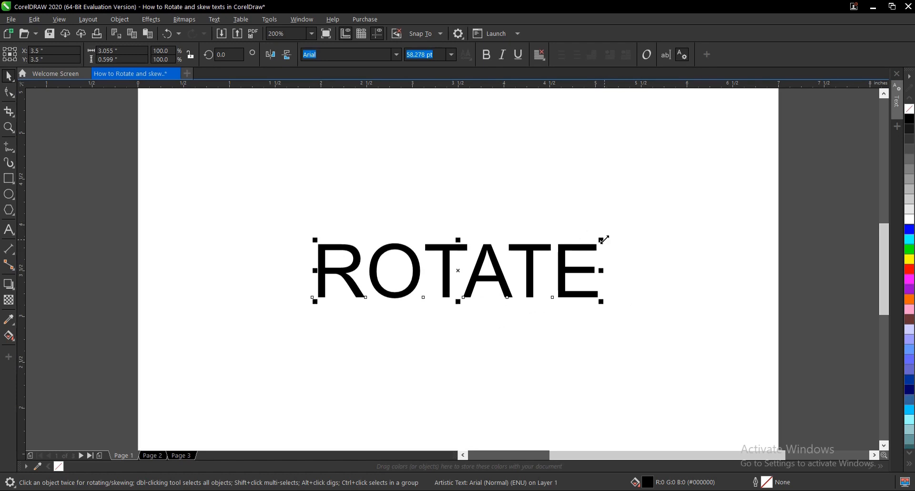
mouse_move(614, 242)
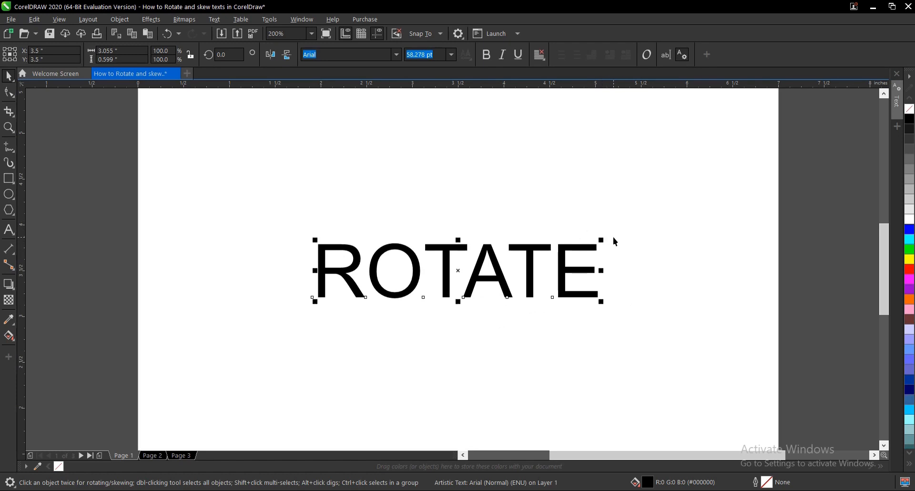
mouse_move(565, 265)
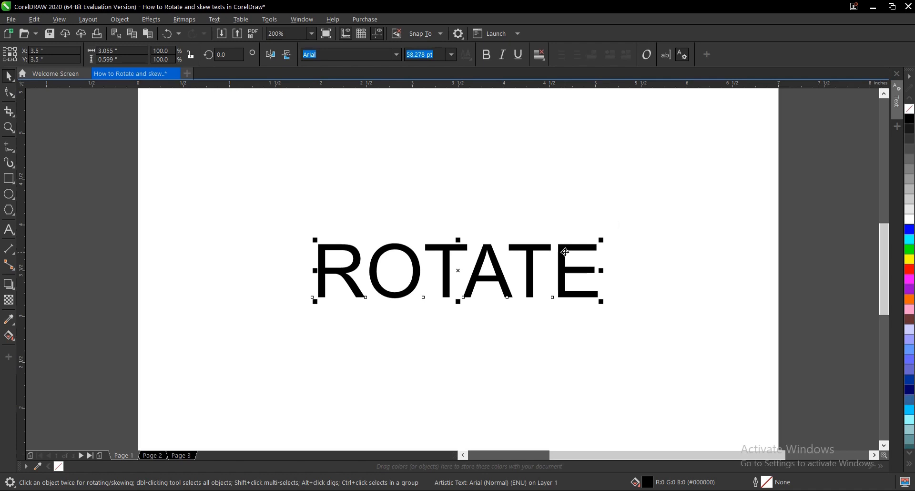
Step: Show rotation handles on ROTATE, spin it freely, then bring it back to level
click(457, 271)
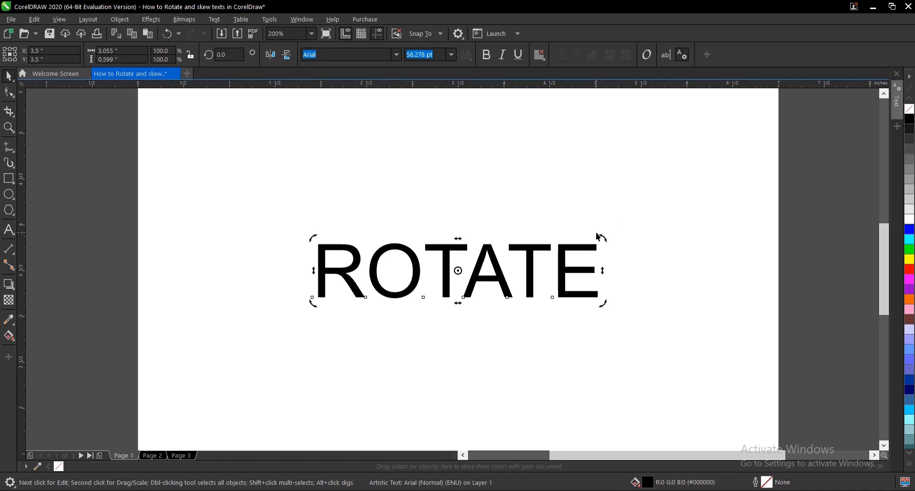
drag(604, 236, 616, 269)
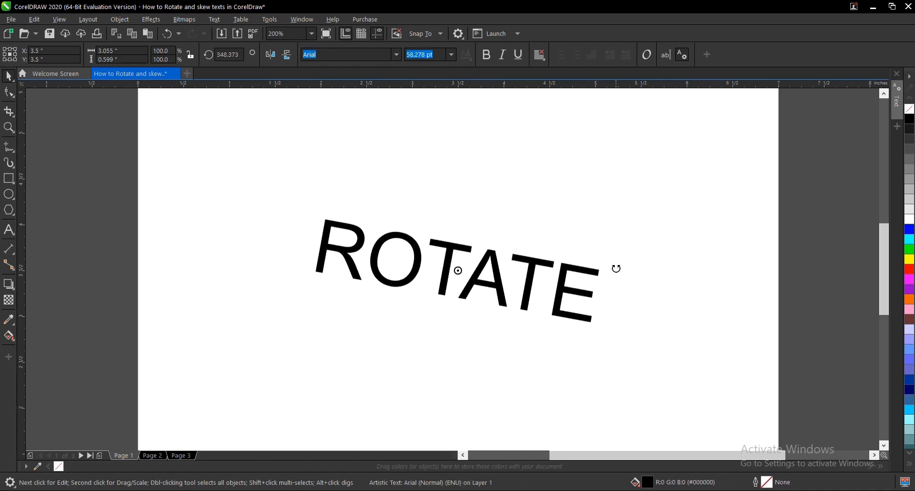
drag(617, 268, 599, 231)
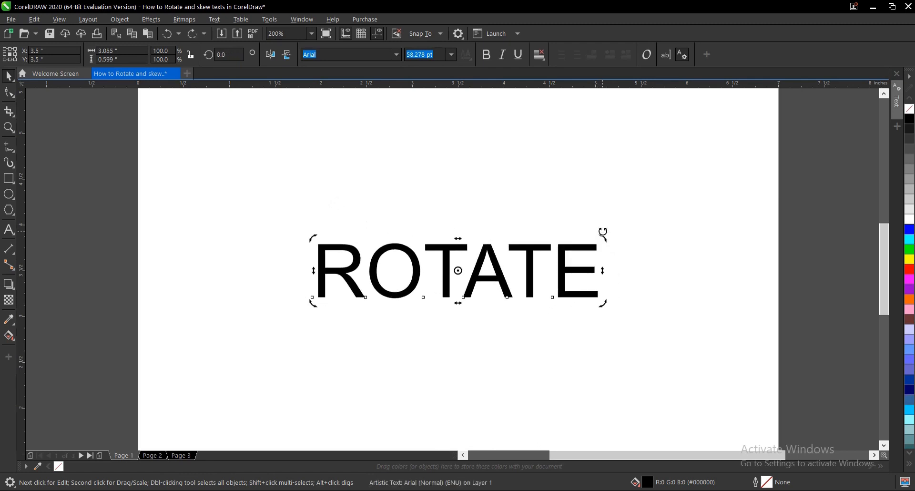
mouse_move(605, 239)
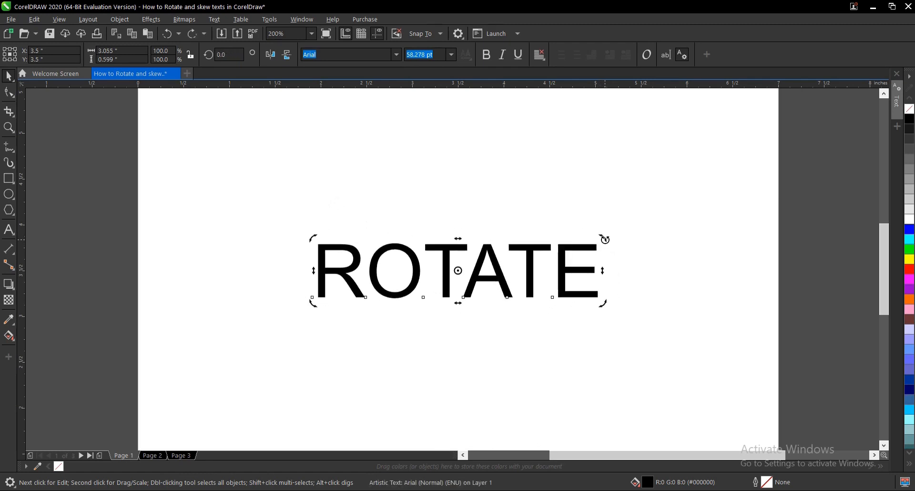
mouse_move(605, 237)
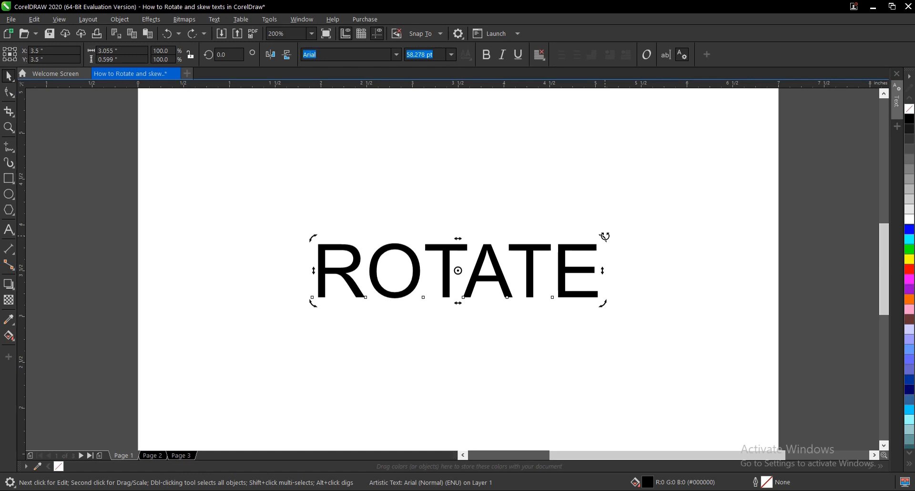
drag(605, 236, 598, 288)
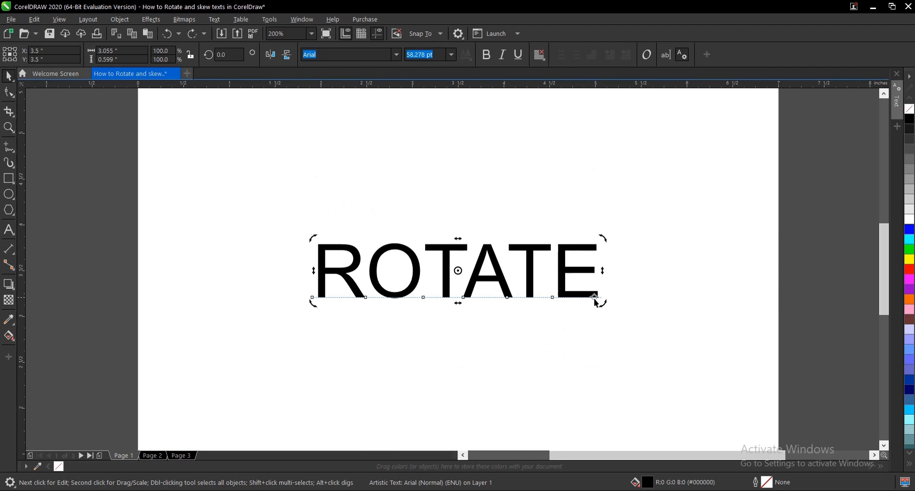
click(586, 277)
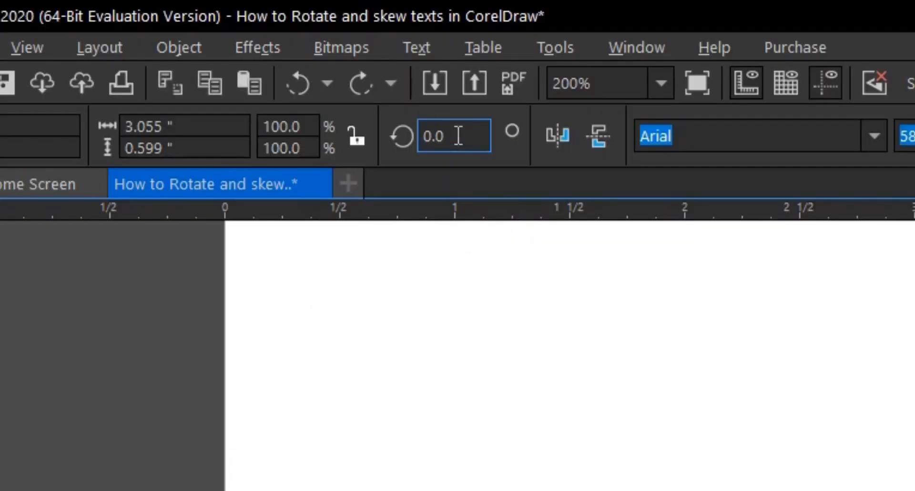
mouse_move(458, 136)
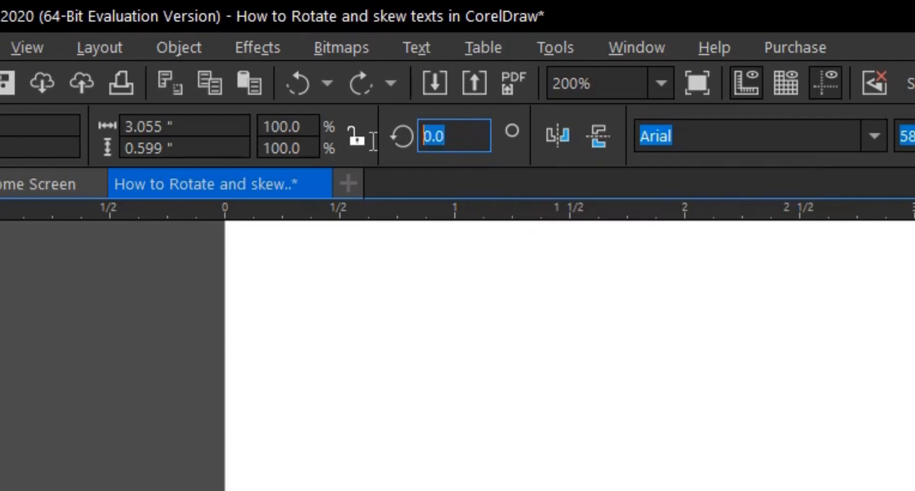
mouse_move(716, 200)
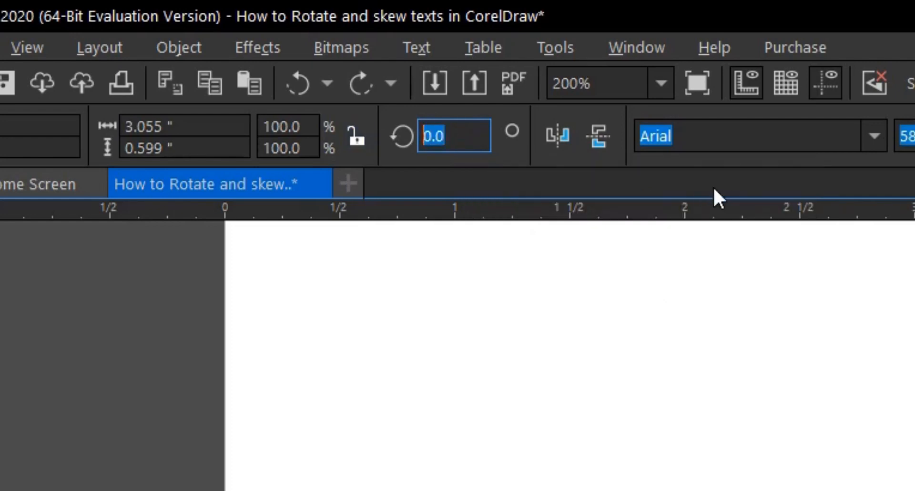
text(45)
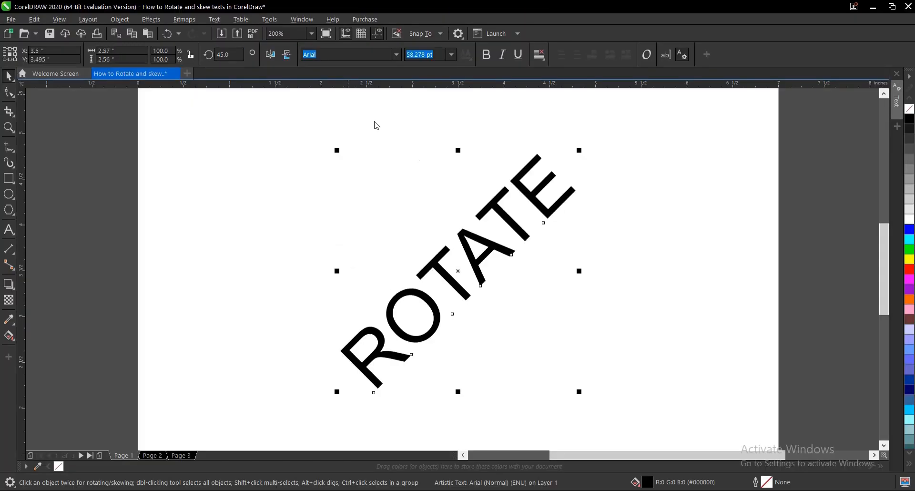
mouse_move(514, 248)
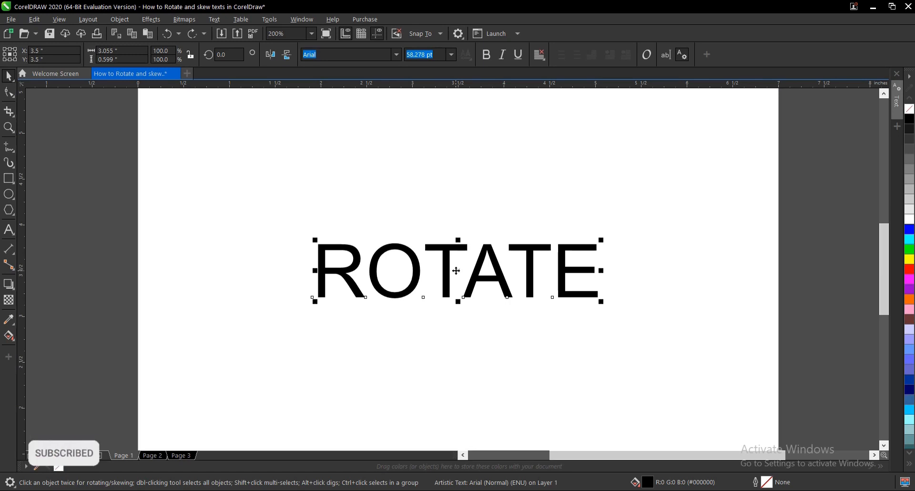
Step: Tilt ROTATE around a centre moved near the word's end to about 332.6°
click(458, 271)
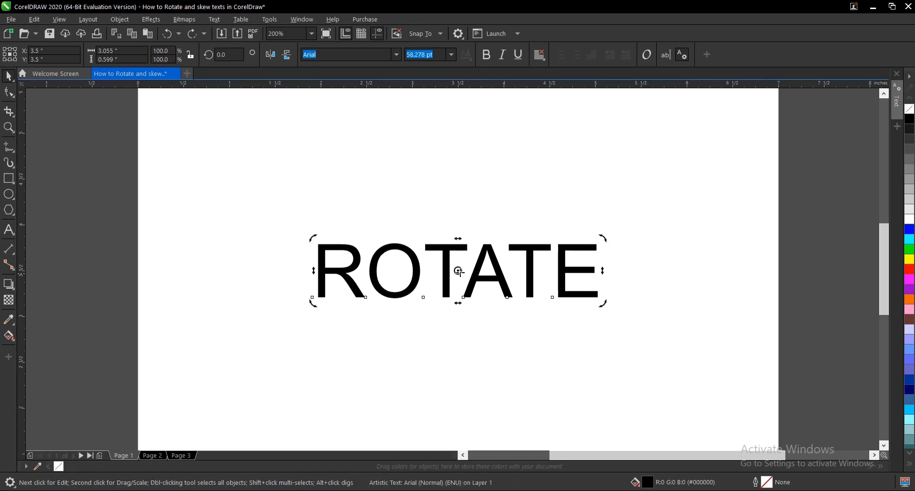
mouse_move(458, 271)
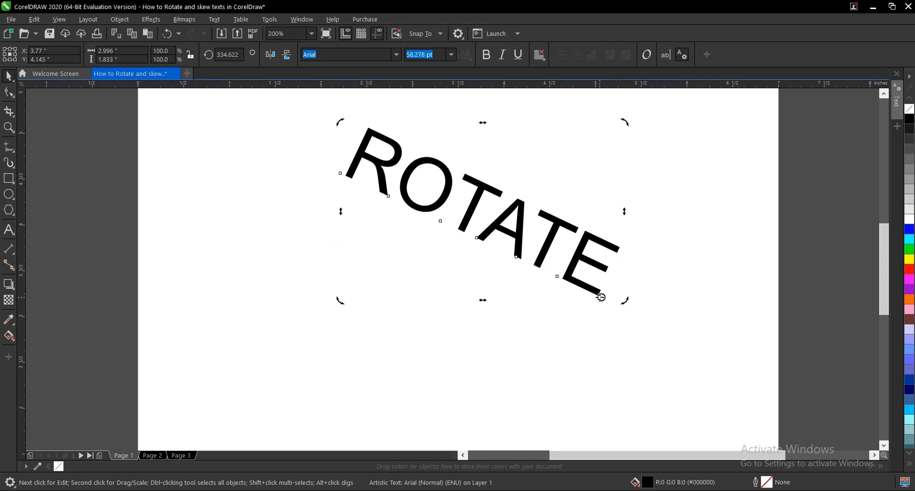
drag(624, 299, 655, 266)
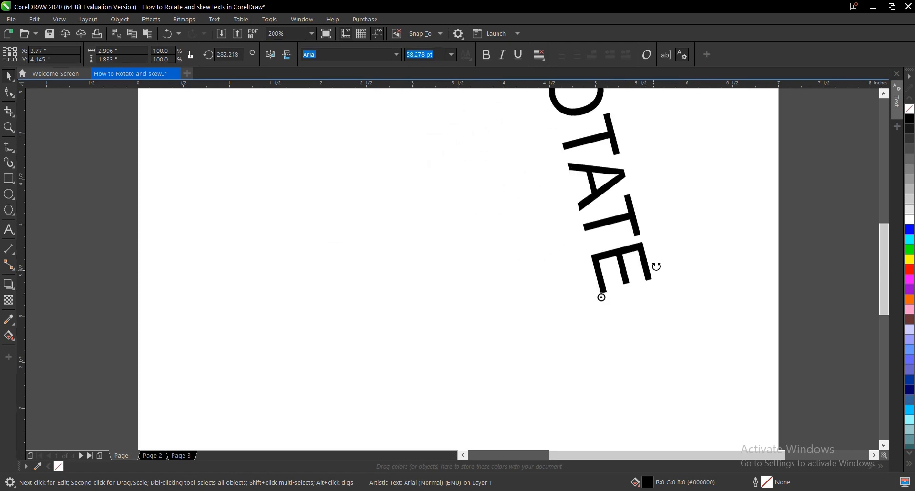
drag(656, 266, 601, 266)
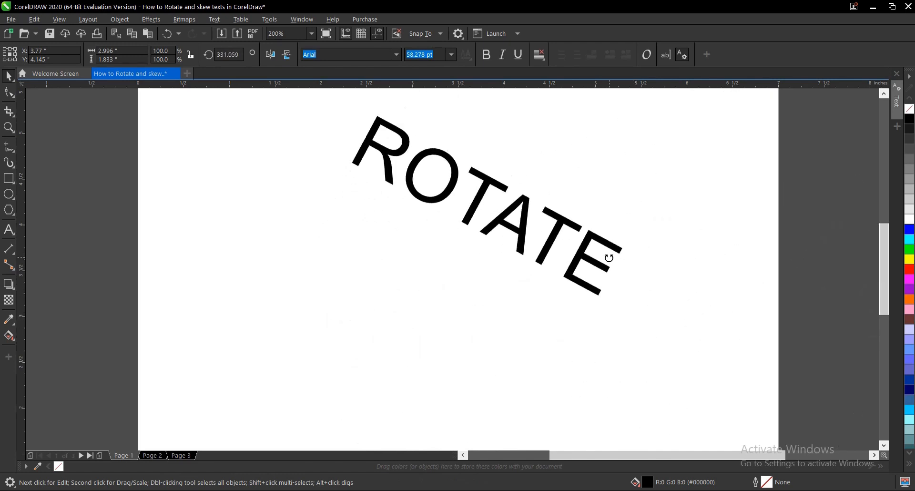
drag(607, 257, 618, 273)
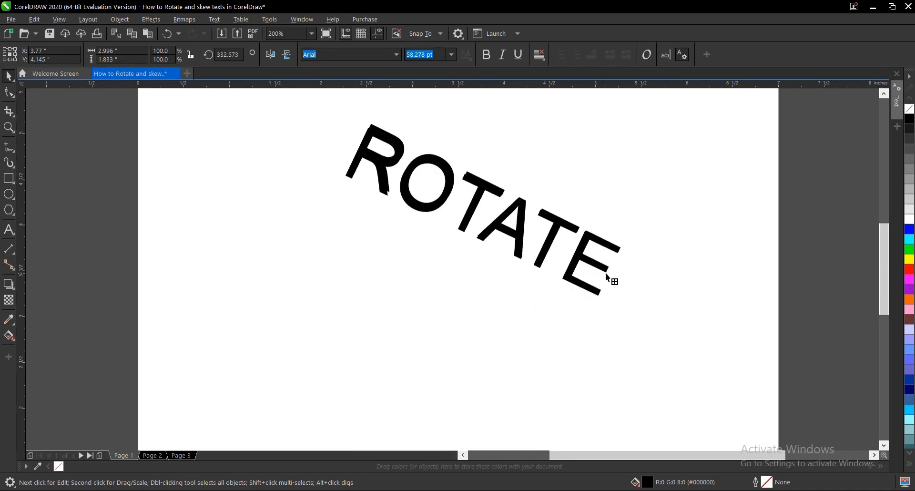
Step: Fan out rotated copies of ROTATE around the pivot, the newest at about 239.7°
click(607, 281)
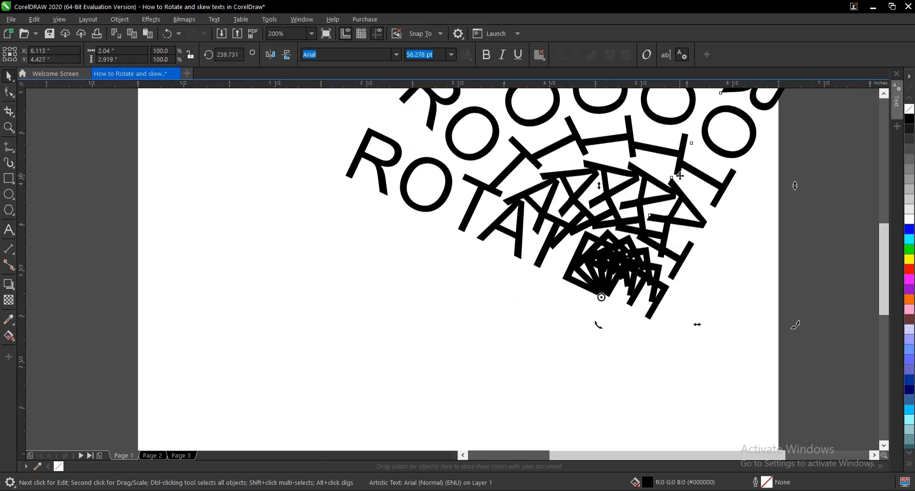
mouse_move(678, 181)
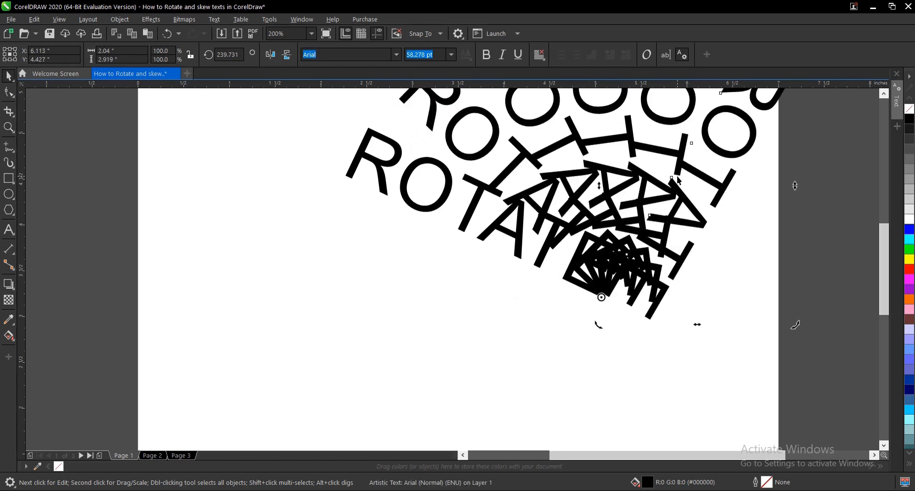
mouse_move(729, 349)
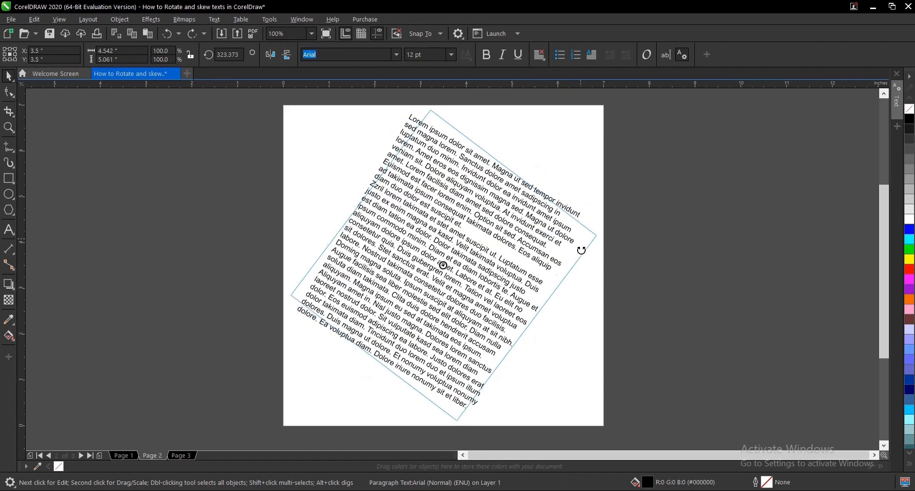
Step: Tilt the lorem ipsum paragraph, return it to 0°, and go to Page 3
drag(581, 250, 557, 278)
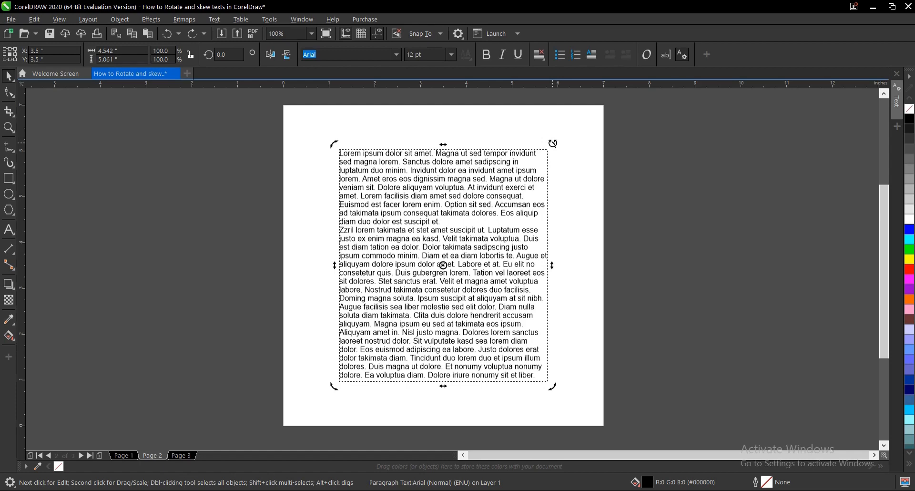
mouse_move(307, 282)
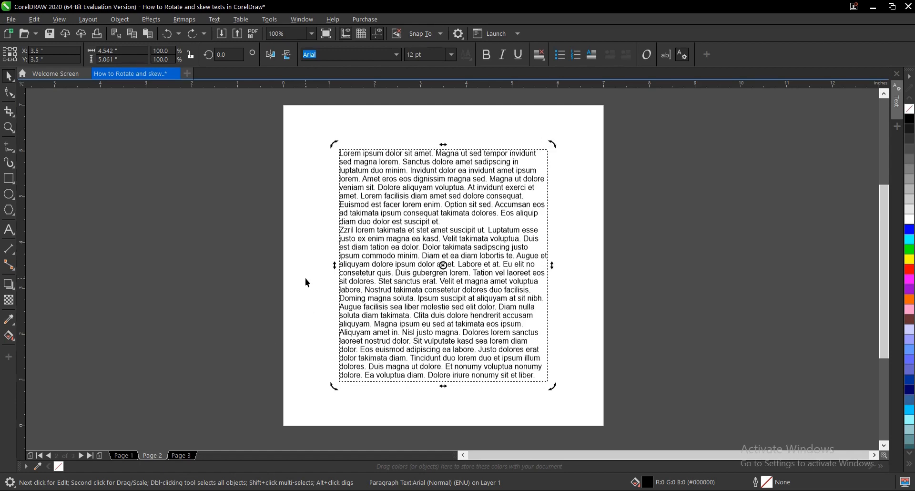
mouse_move(189, 453)
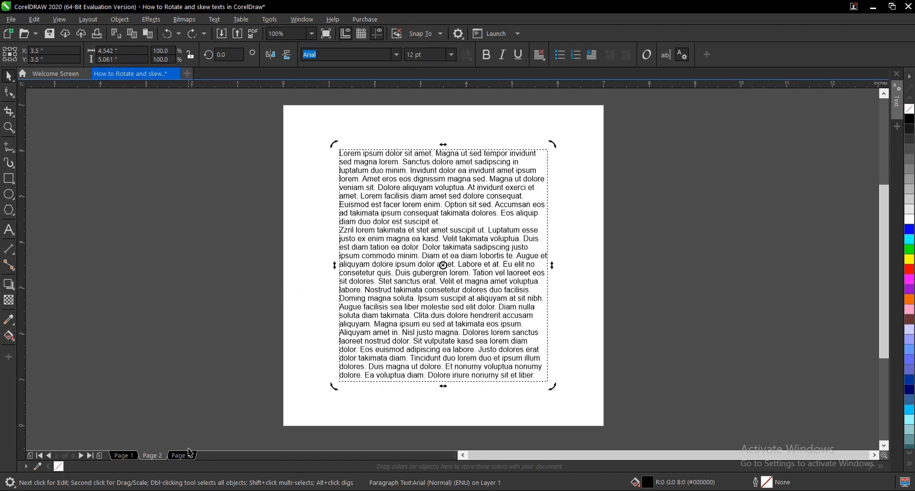
click(179, 455)
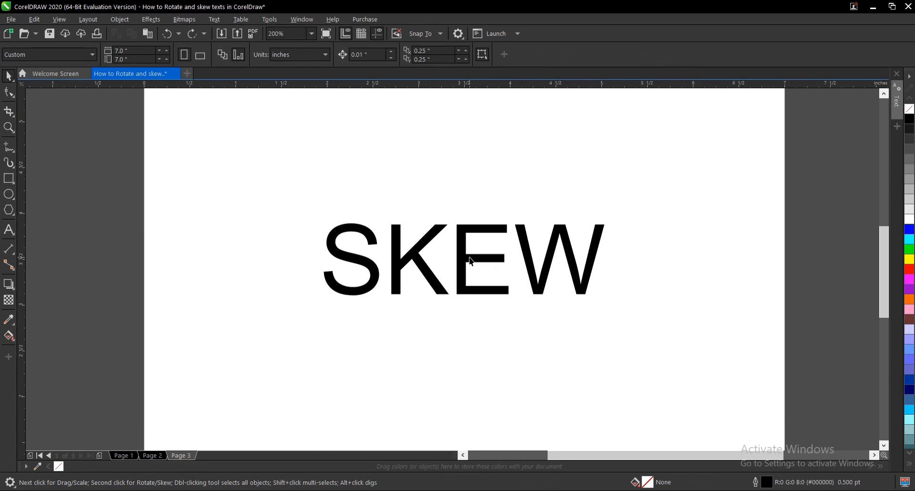
Step: Slant SKEW sideways via its top handle, then skew its right end up about 6.2°
click(469, 262)
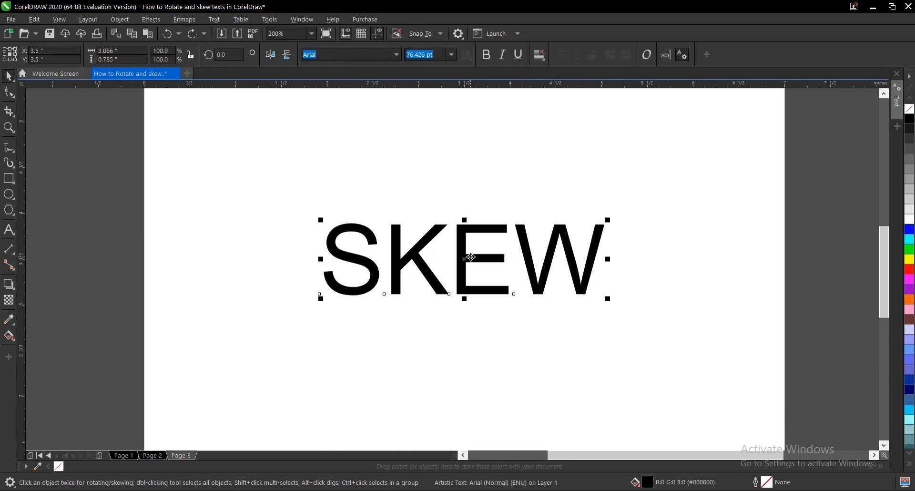
click(464, 258)
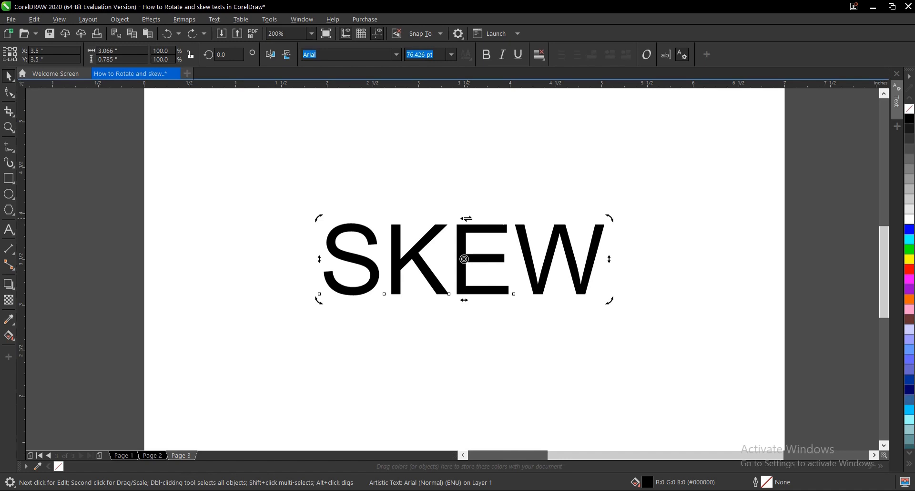
mouse_move(447, 241)
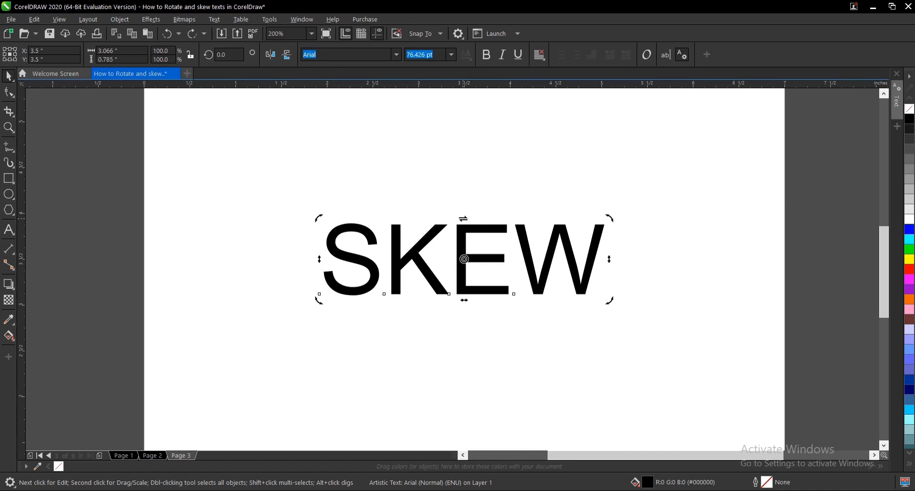
drag(462, 218, 477, 218)
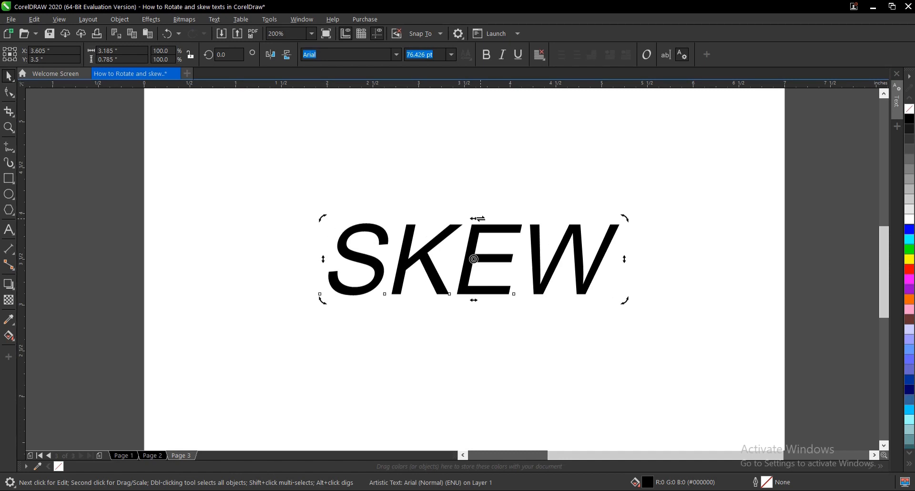
mouse_move(462, 249)
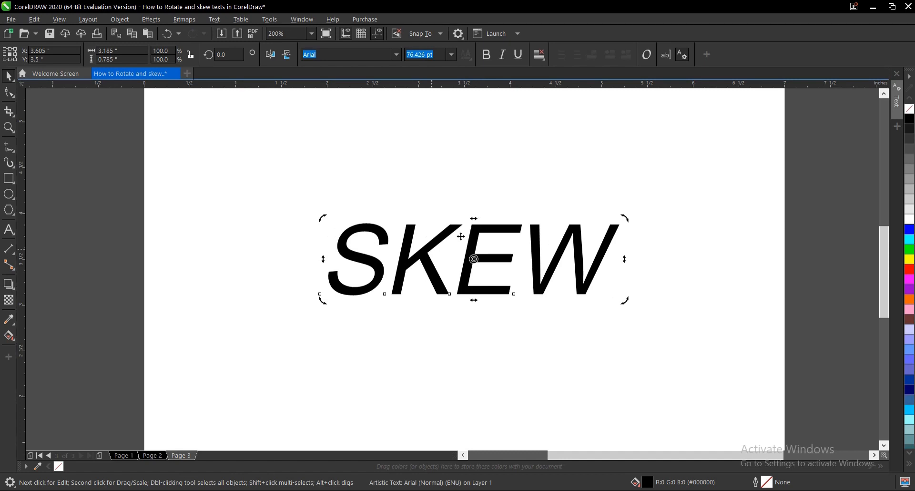
drag(473, 219, 580, 298)
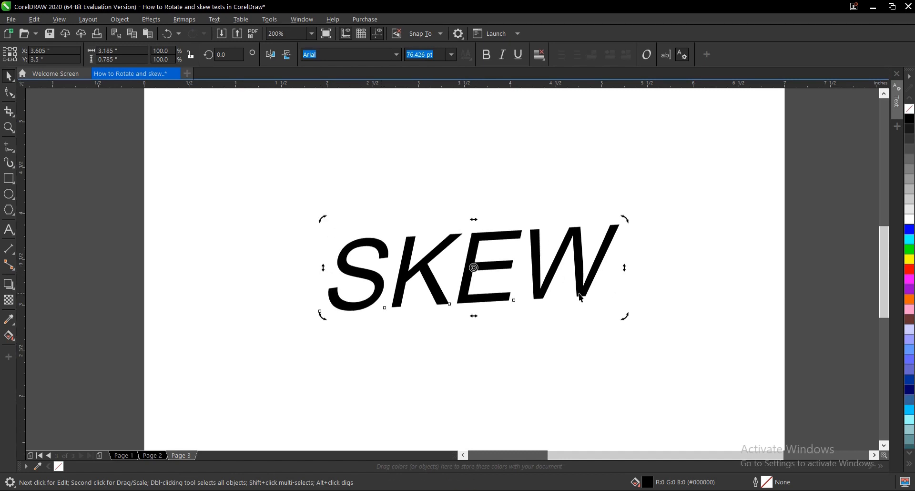
drag(579, 297, 624, 260)
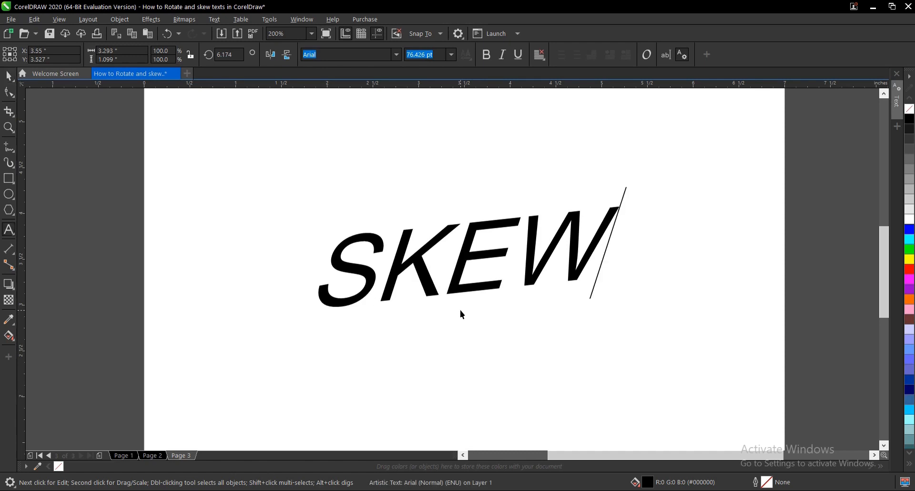
Step: Deselect the SKEW text and view the whole of Page 3 at 100%
click(8, 75)
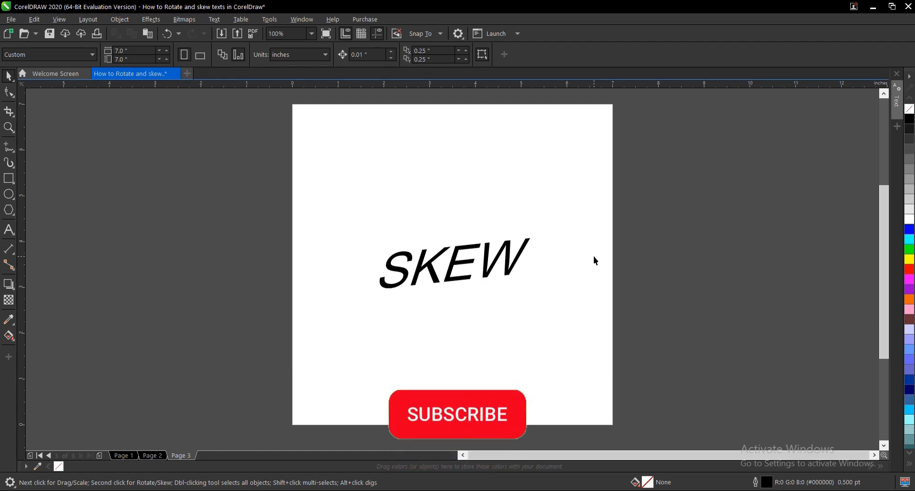
click(457, 414)
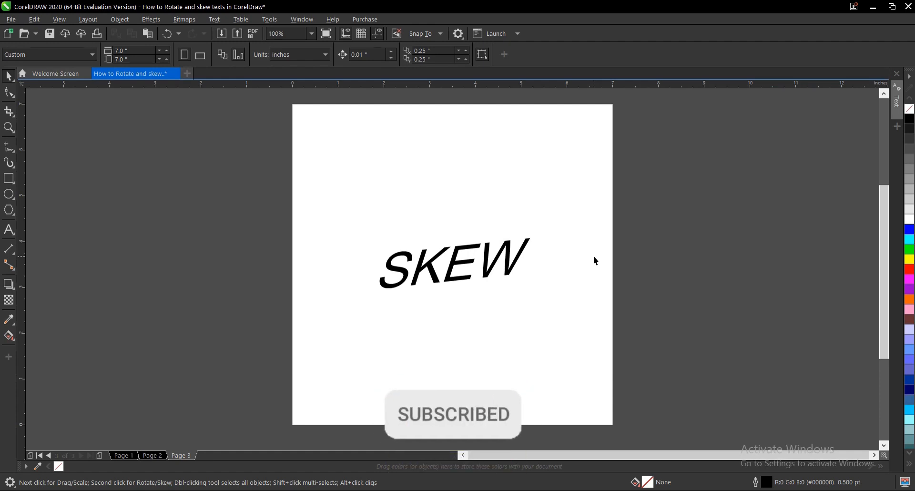